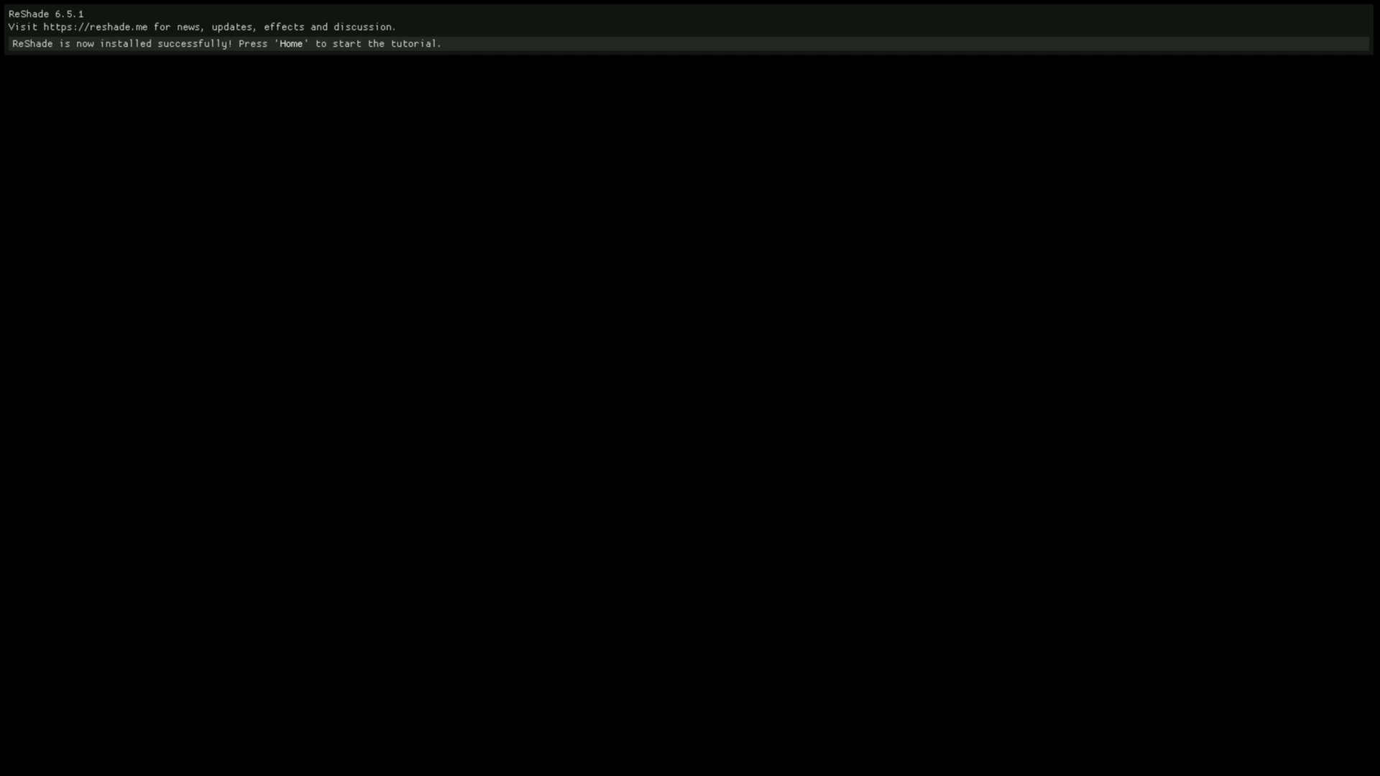
Step: Open the ReShade overlay and pick a saved preset from the Cyberpunk 2077 folder
{"action": "key", "text": "Home"}
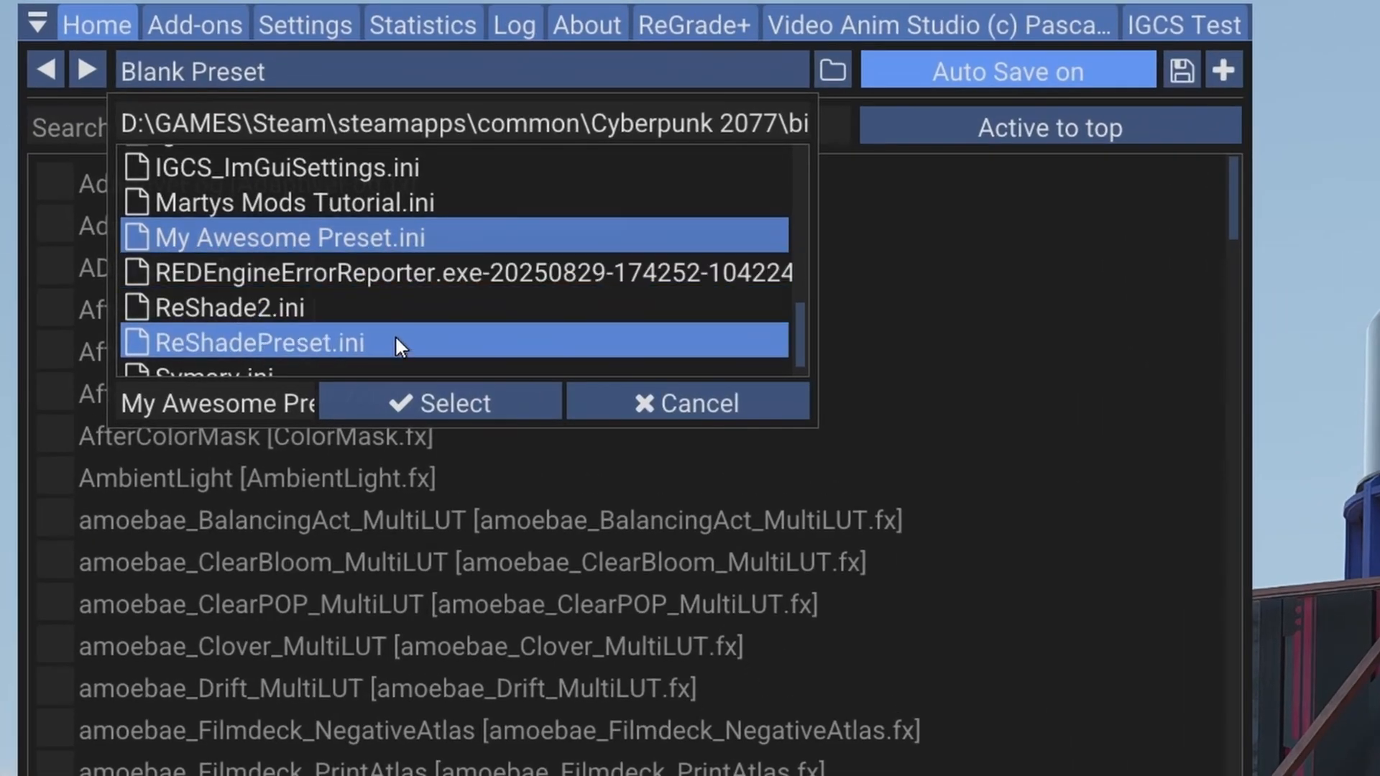
{"action": "left_click", "coordinate": [440, 403]}
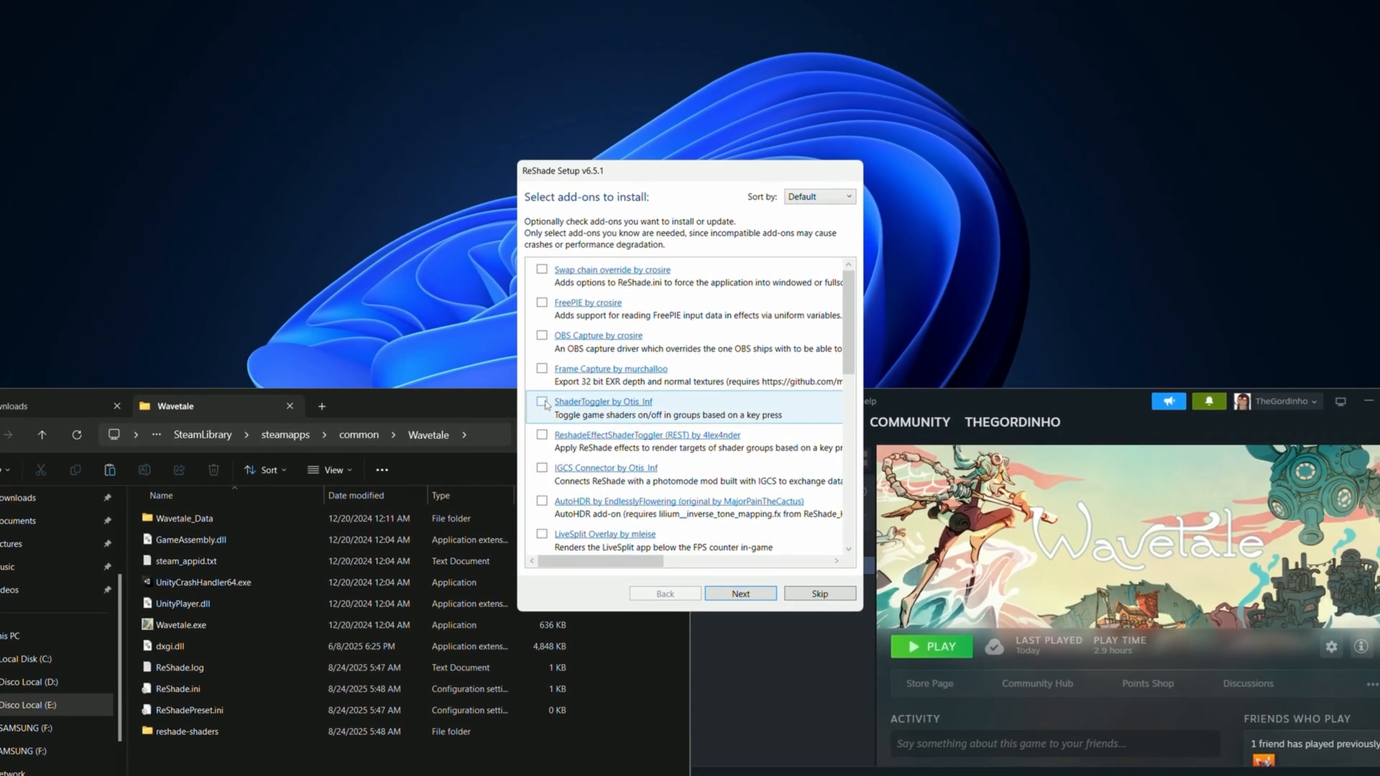
Step: Continue past the add-on list with no add-ons checked to finish the Wavetale install
{"action": "left_click", "coordinate": [740, 592]}
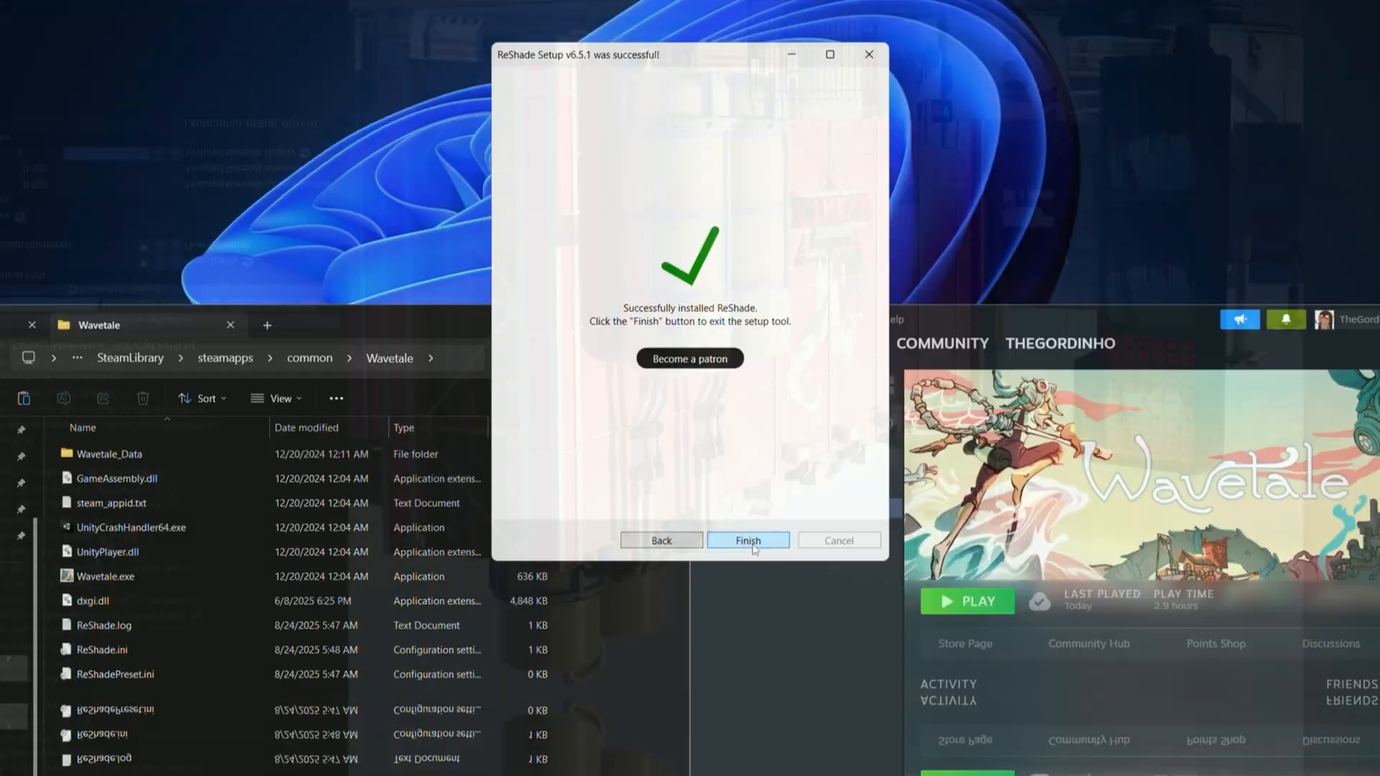